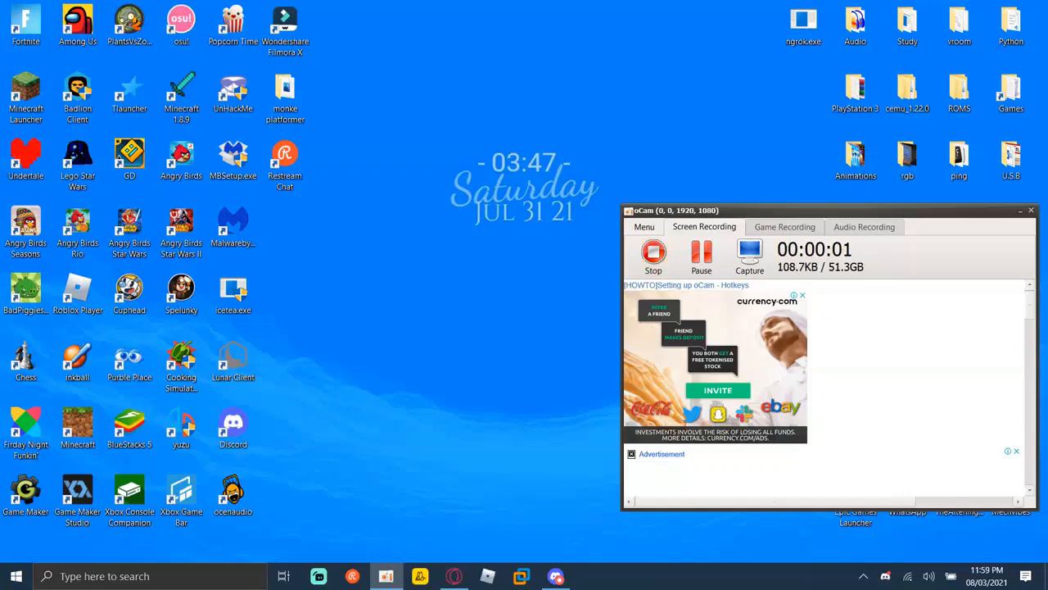
Search the Start menu for 'streamm' to find Streamlabs OBS.
click(15, 575)
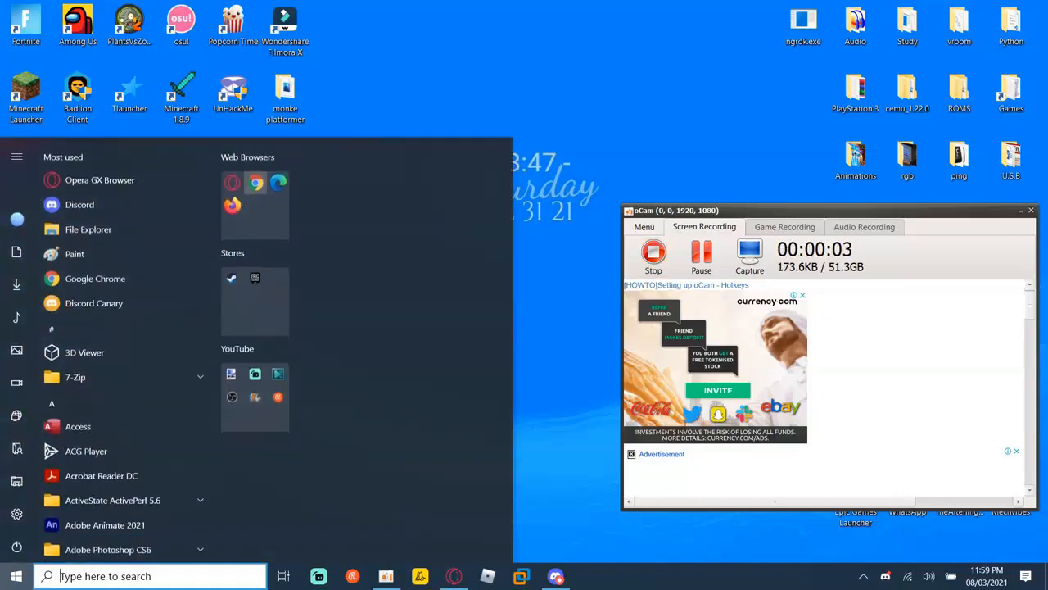
text(streamm)
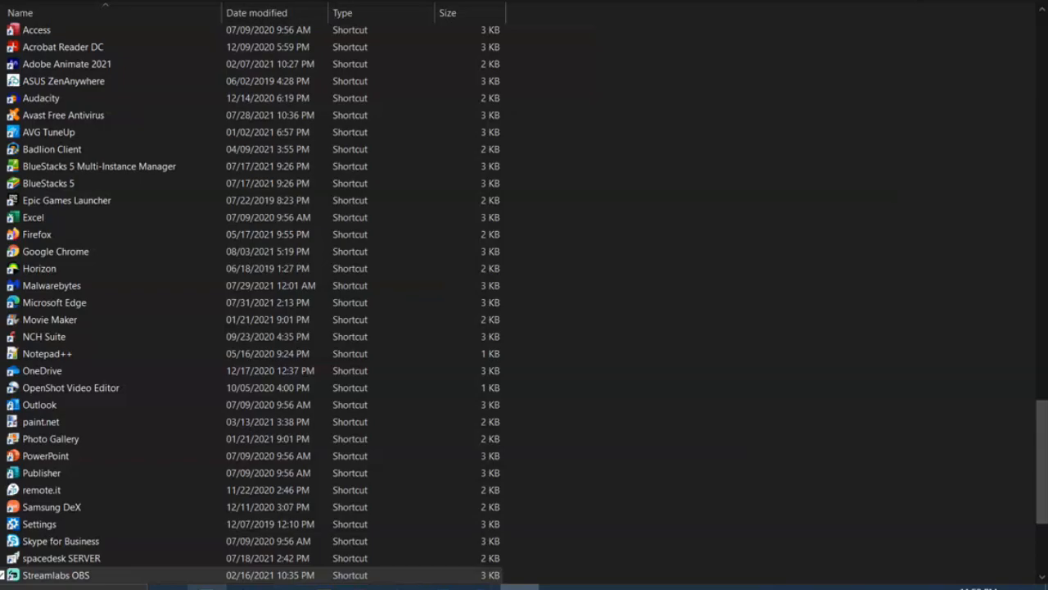
Select the Streamlabs OBS shortcut and bring up its context menu.
click(56, 575)
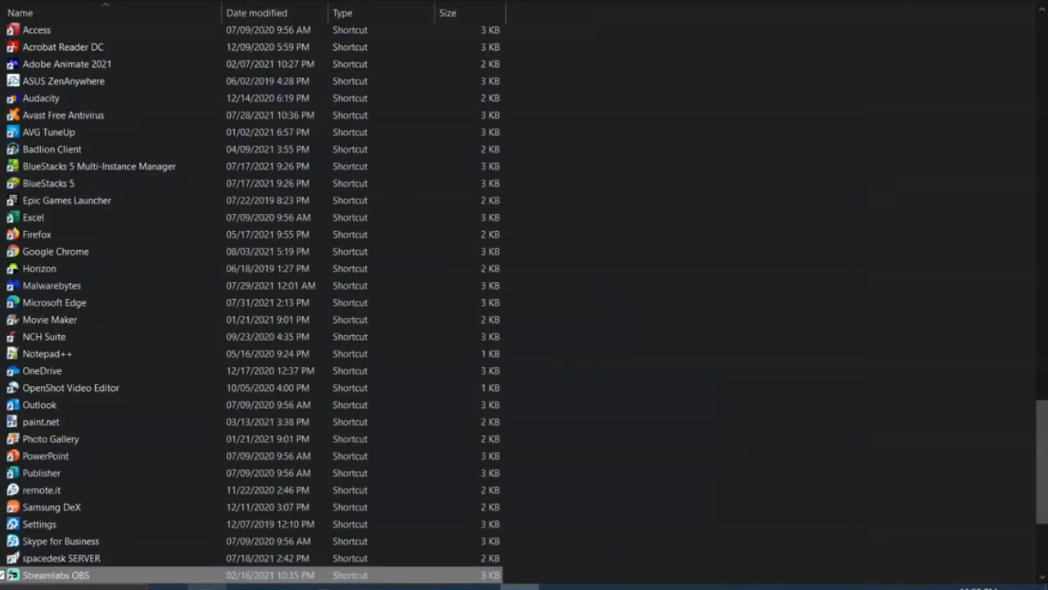
right_click(56, 574)
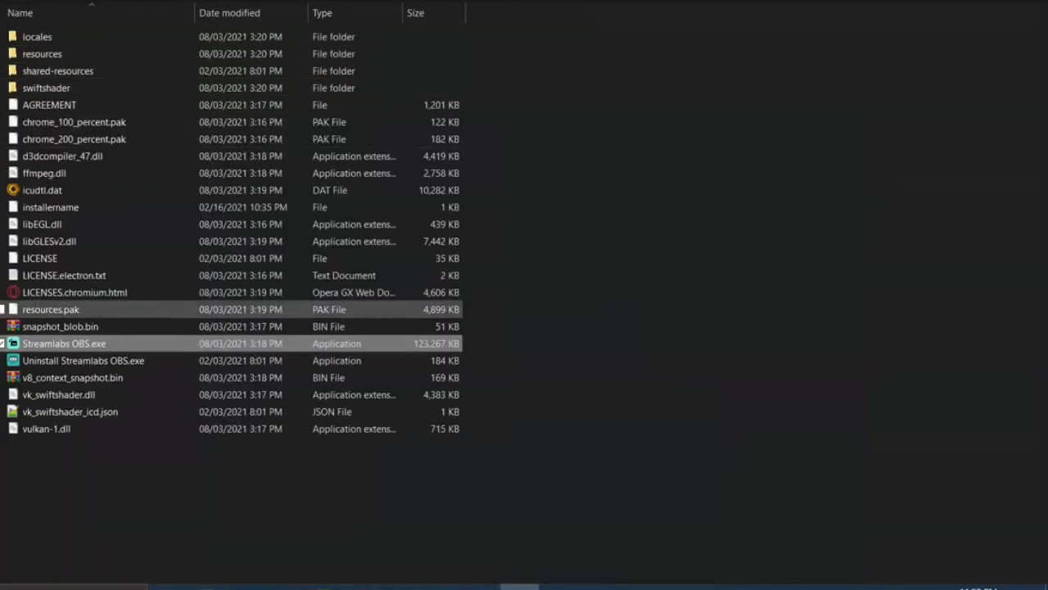
double_click(64, 343)
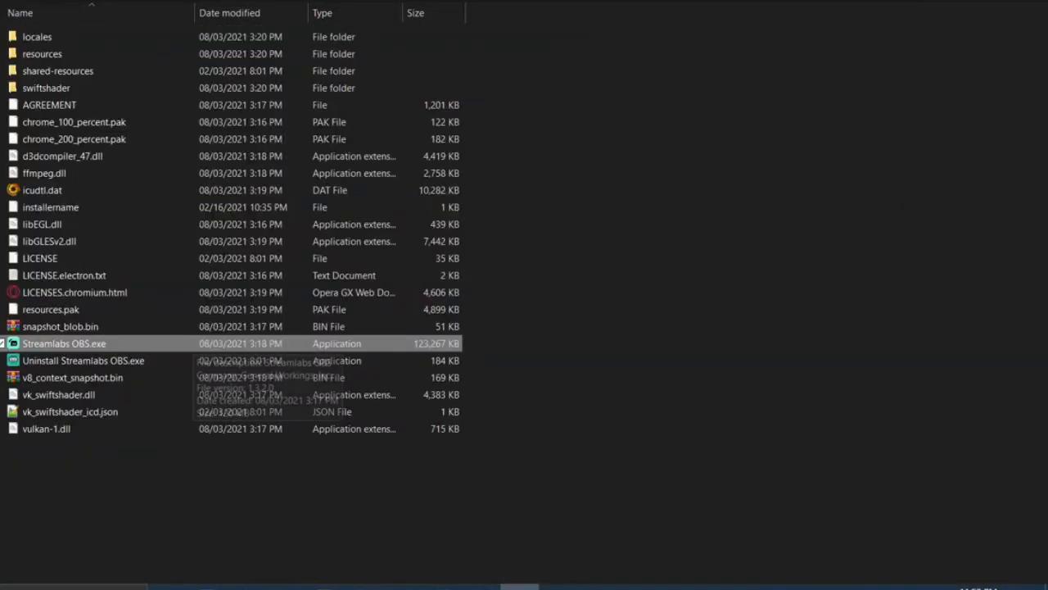
click(74, 121)
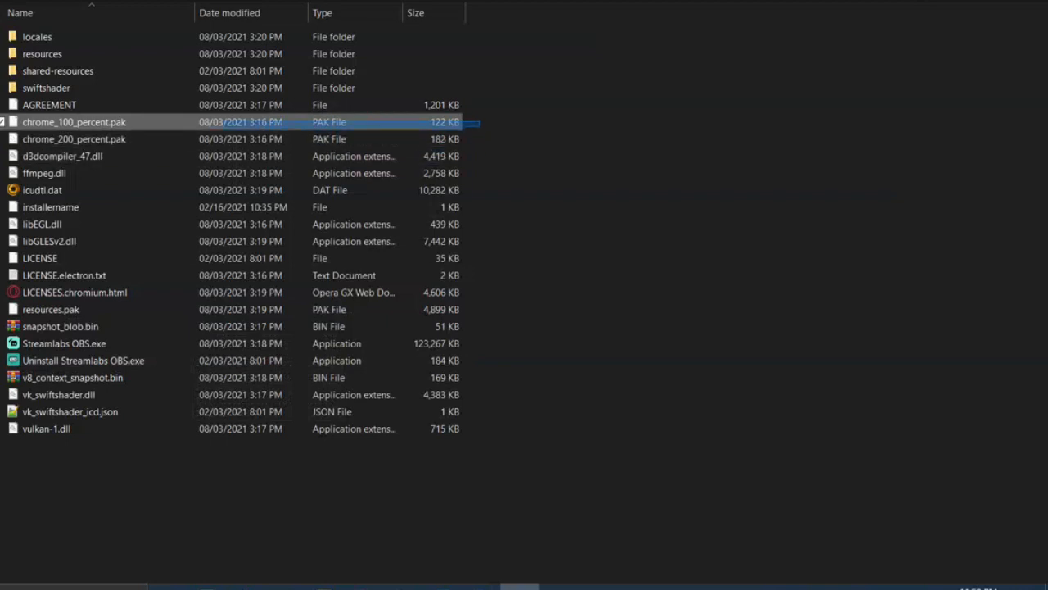
Delete chrome_100_percent.pak and chrome_200_percent.pak, granting administrator permission.
click(74, 138)
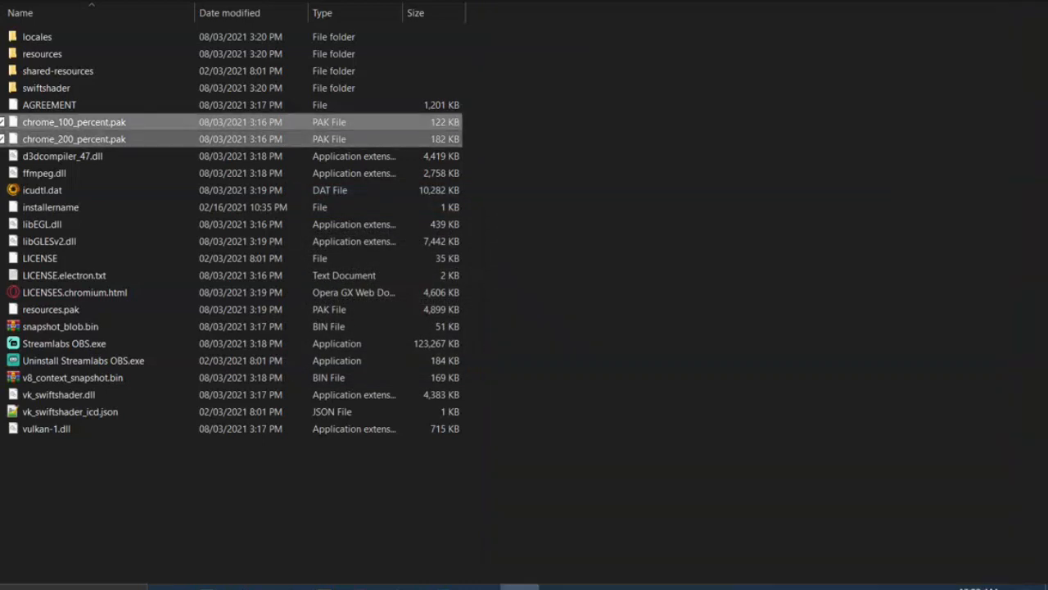
key(Delete)
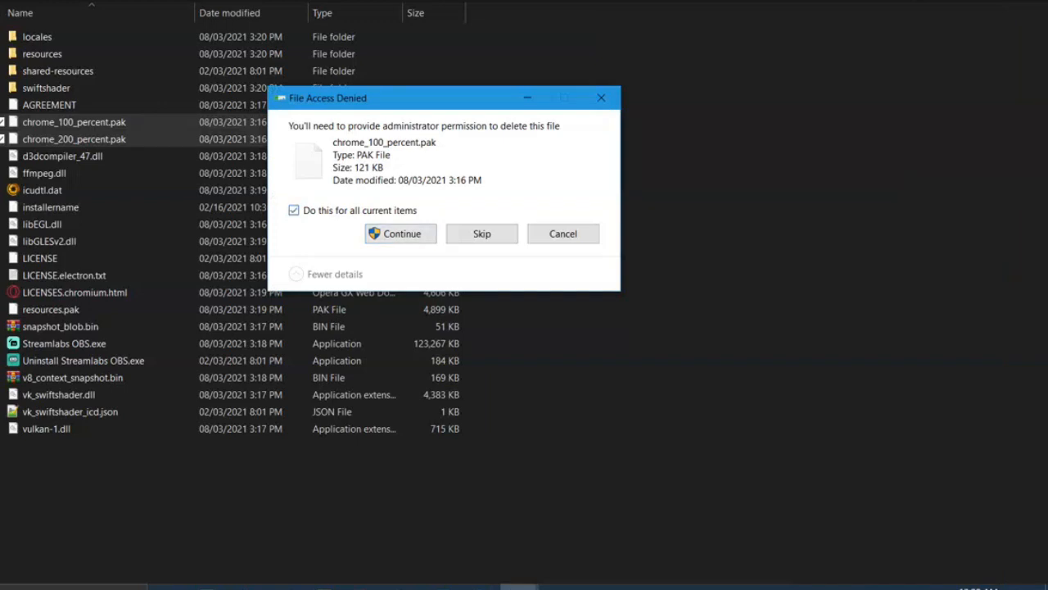
click(401, 234)
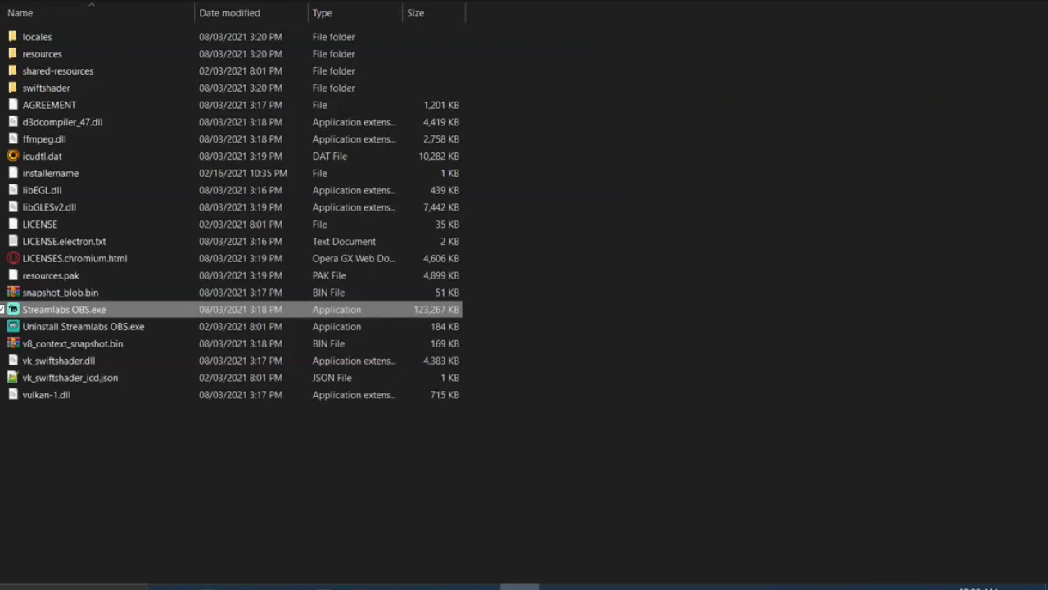
Launch Streamlabs OBS.exe from the install folder.
double_click(64, 308)
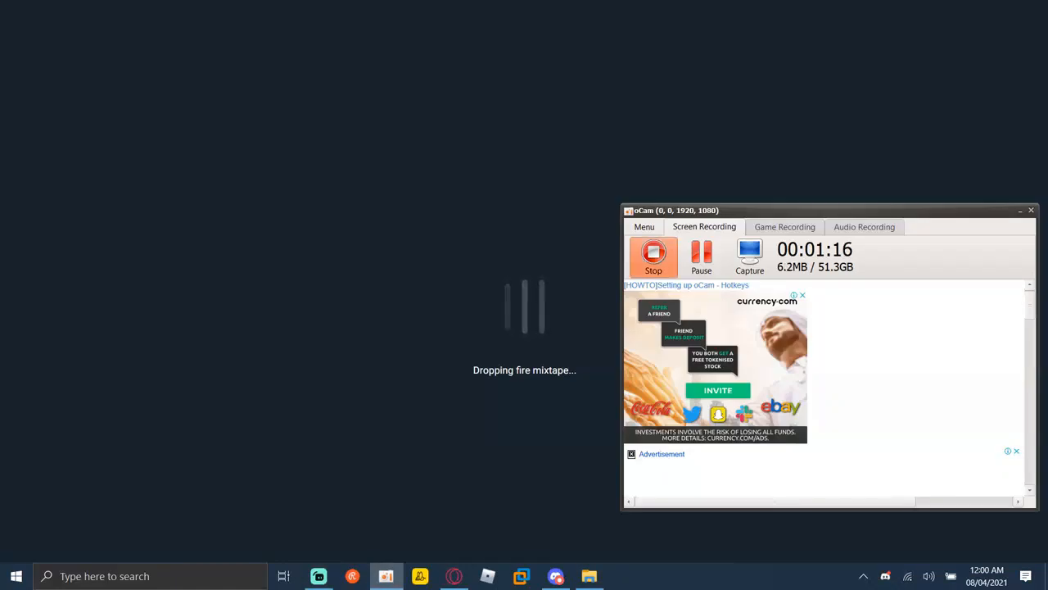